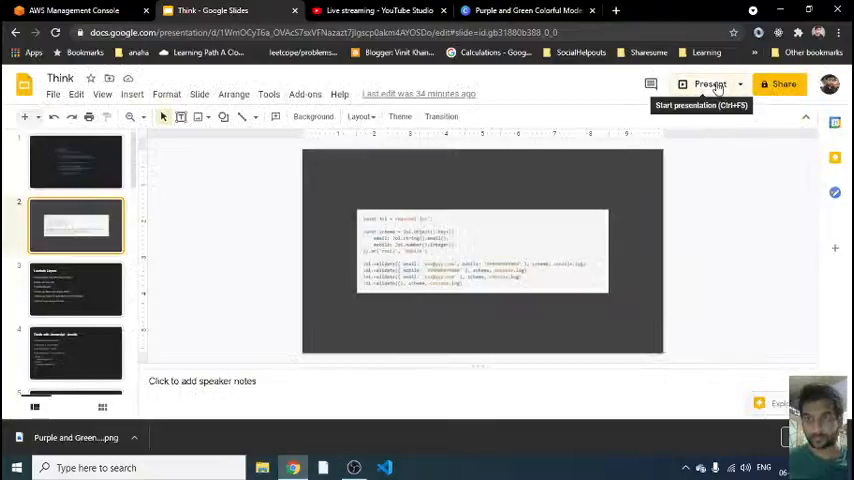
Start the full-screen slideshow of the Joi validator code slide
click(710, 84)
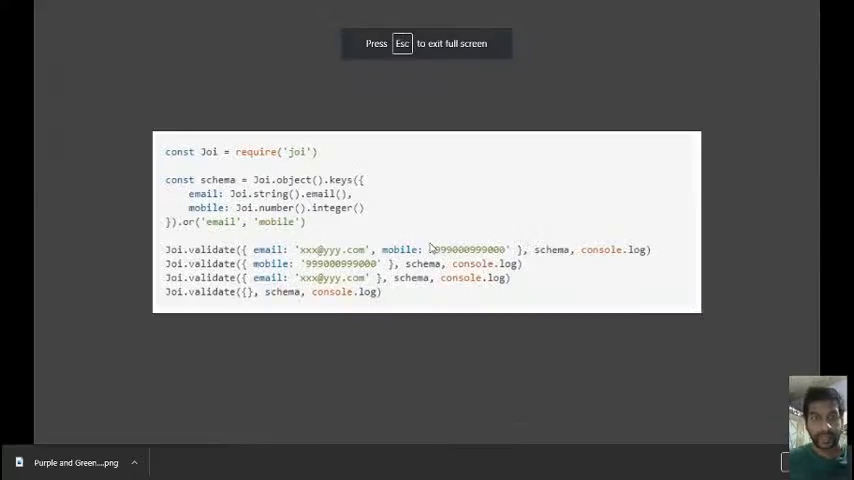
mouse_move(510, 152)
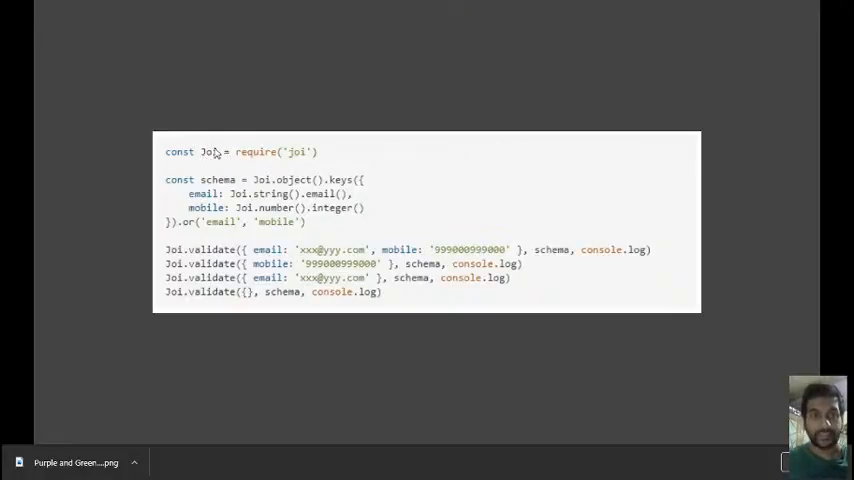
mouse_move(460, 152)
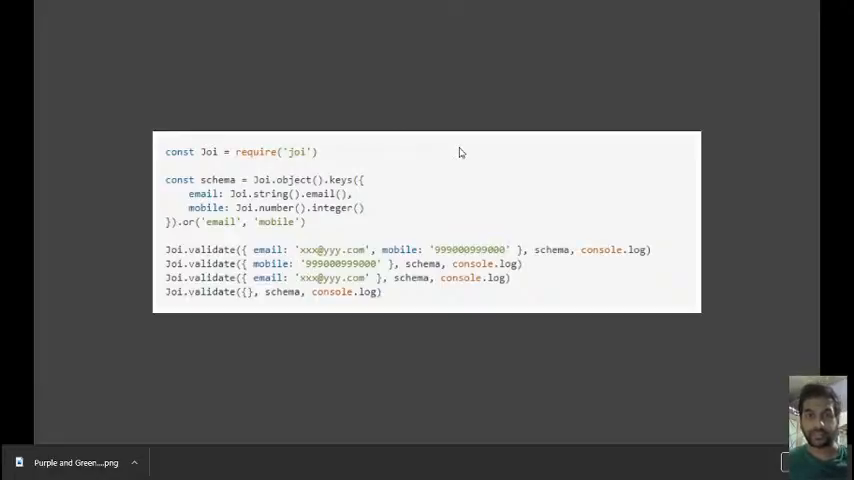
mouse_move(328, 176)
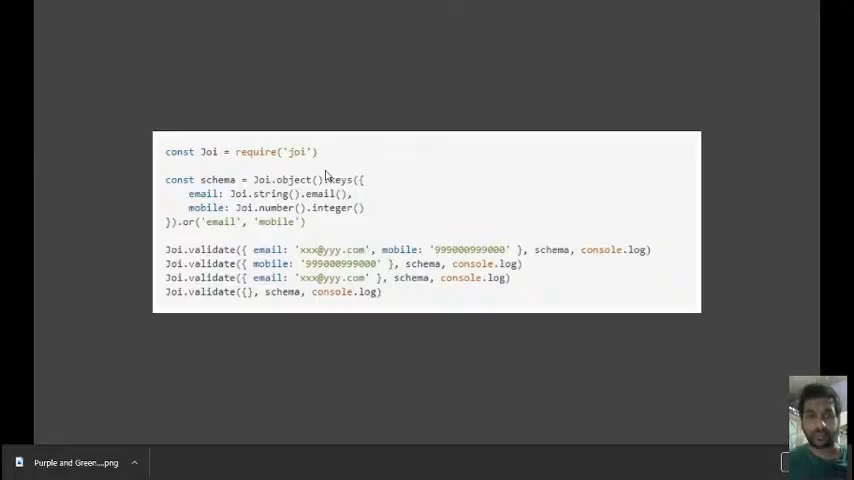
mouse_move(408, 180)
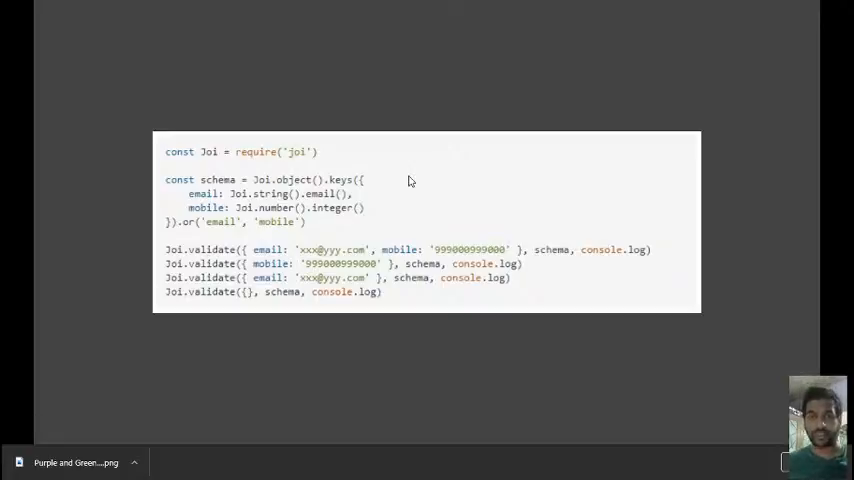
mouse_move(424, 194)
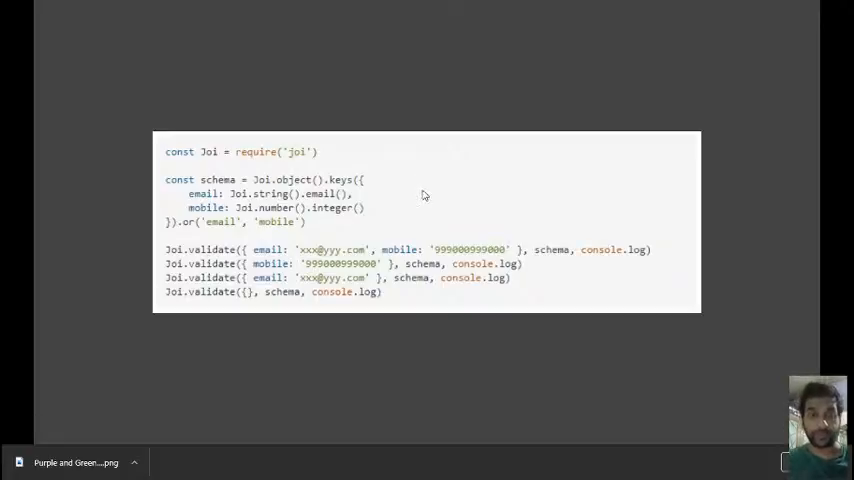
mouse_move(236, 258)
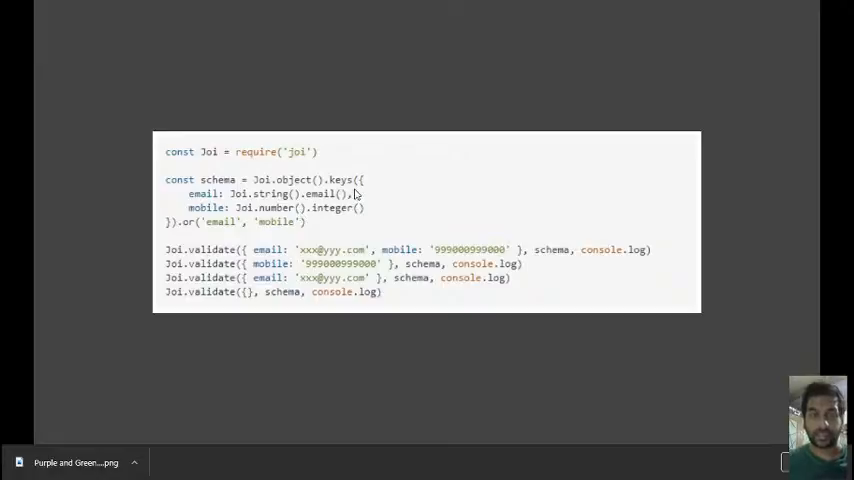
mouse_move(388, 198)
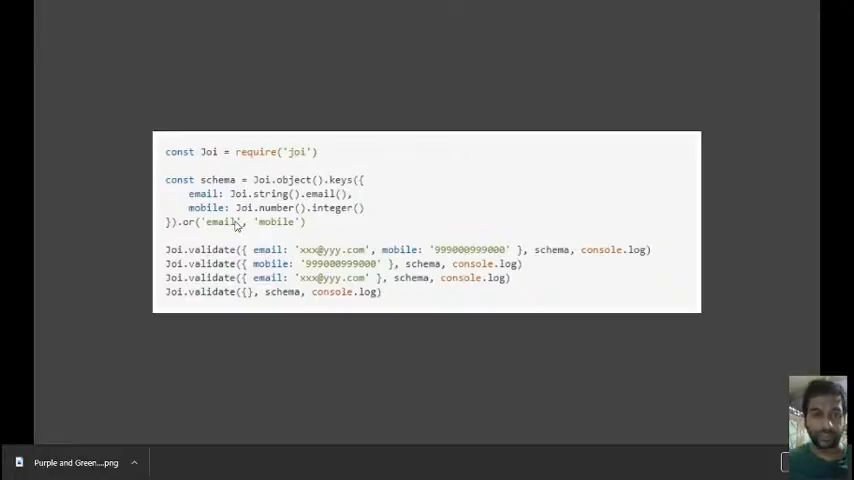
mouse_move(398, 122)
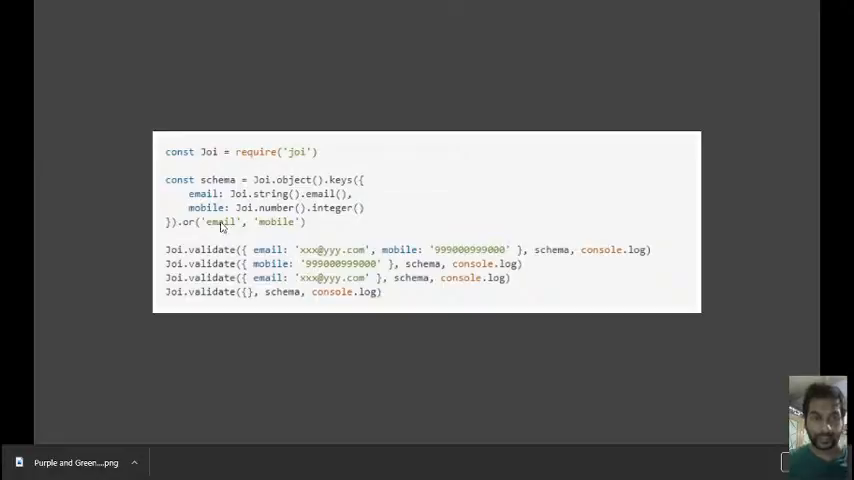
mouse_move(186, 228)
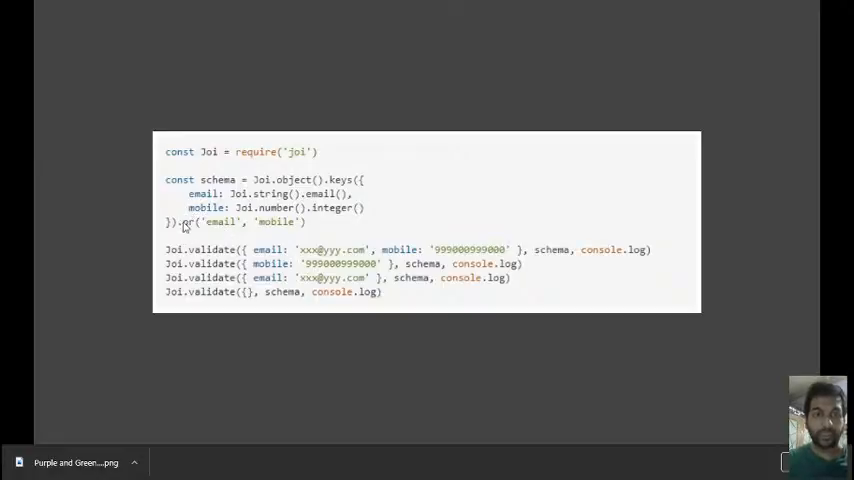
mouse_move(296, 228)
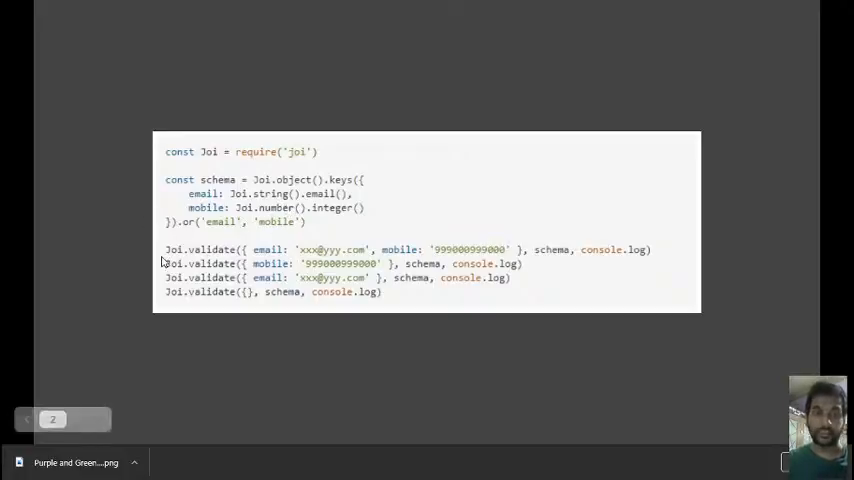
mouse_move(304, 230)
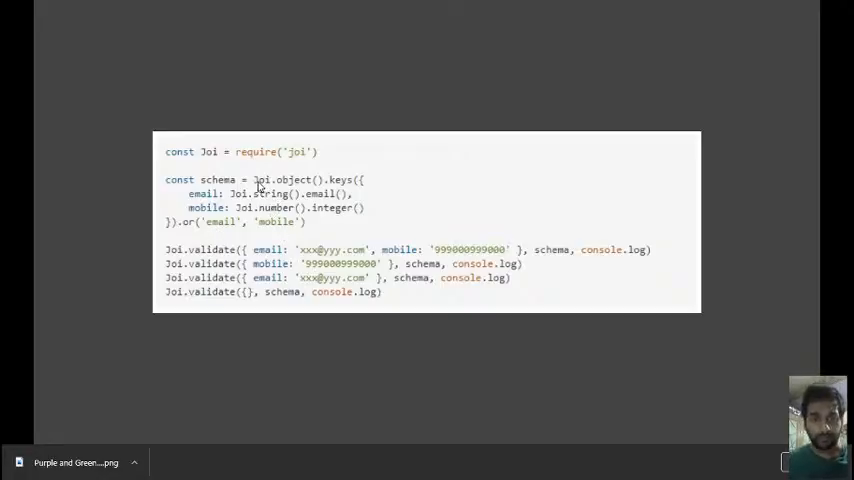
mouse_move(490, 292)
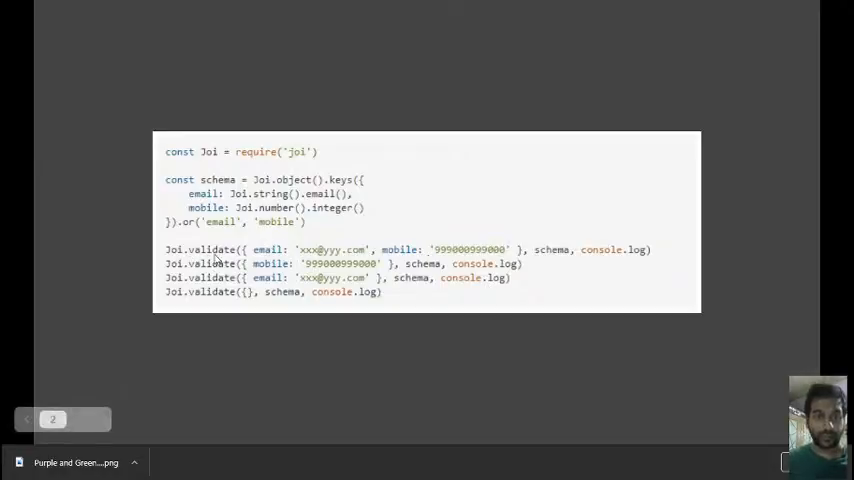
mouse_move(600, 250)
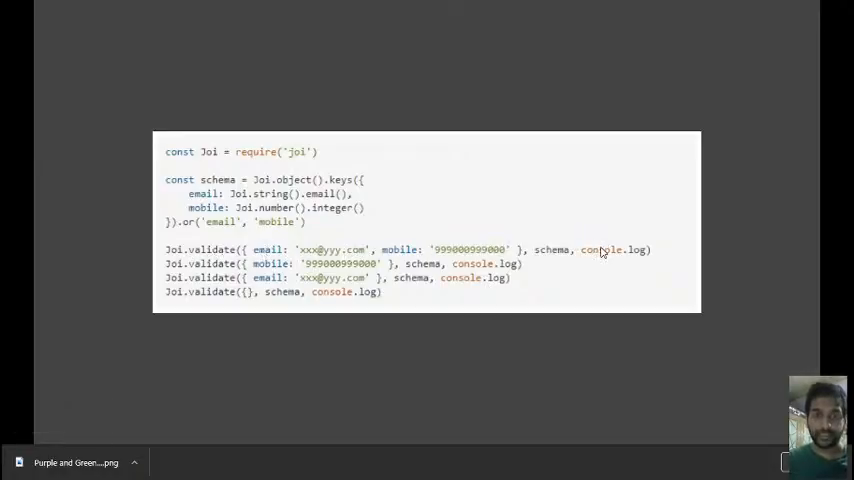
mouse_move(240, 260)
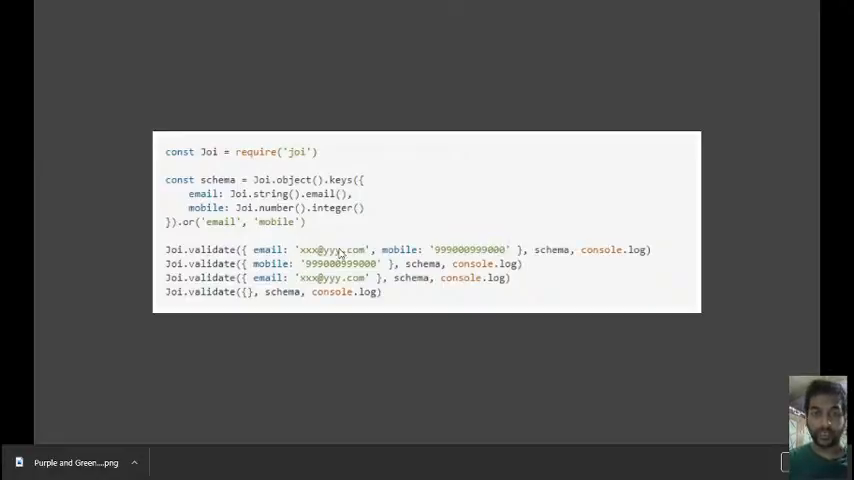
mouse_move(348, 252)
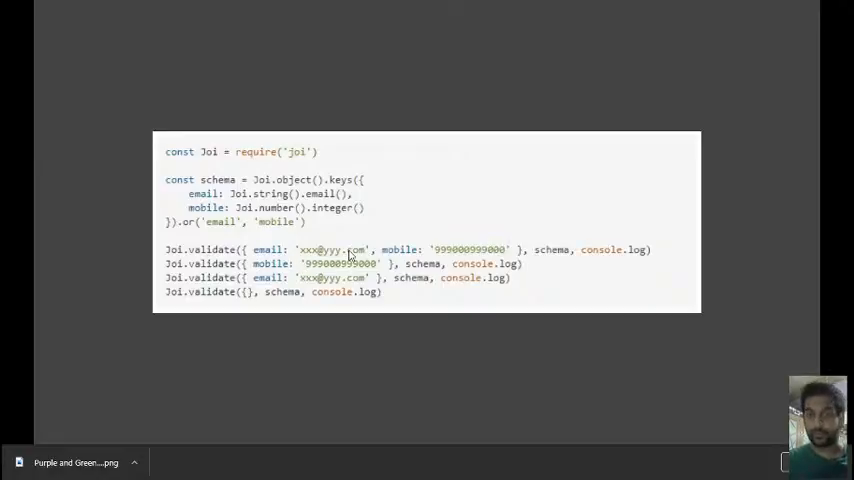
mouse_move(624, 264)
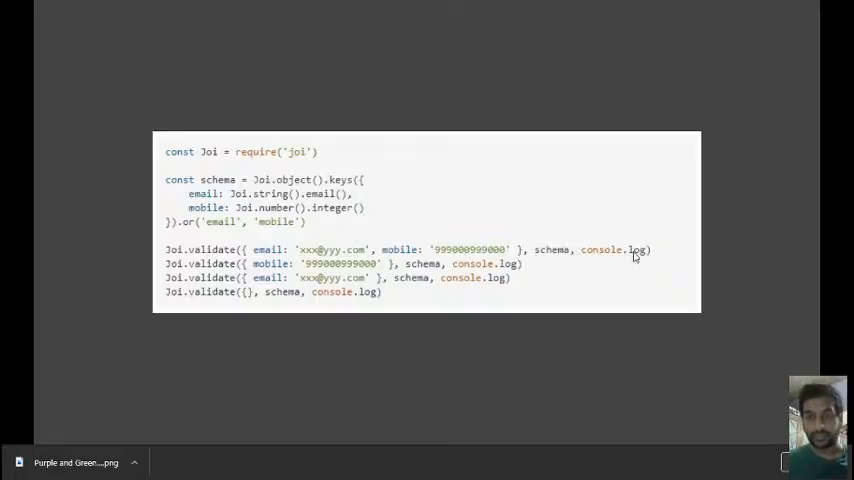
mouse_move(320, 284)
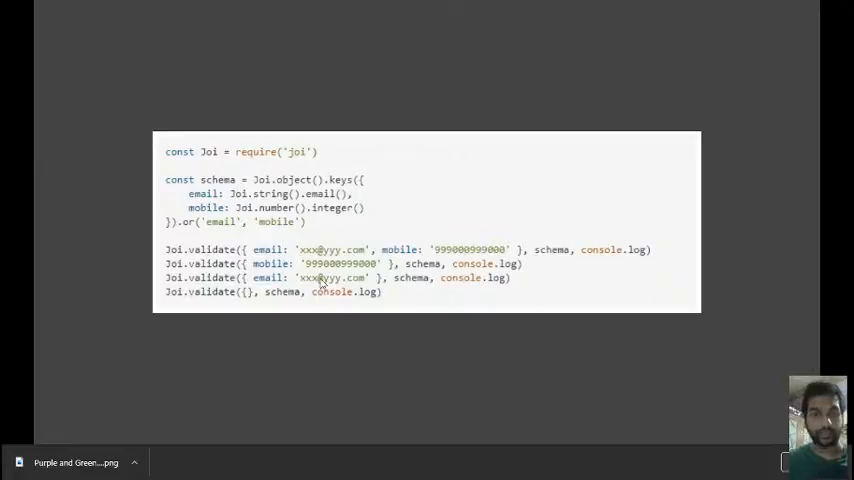
mouse_move(148, 190)
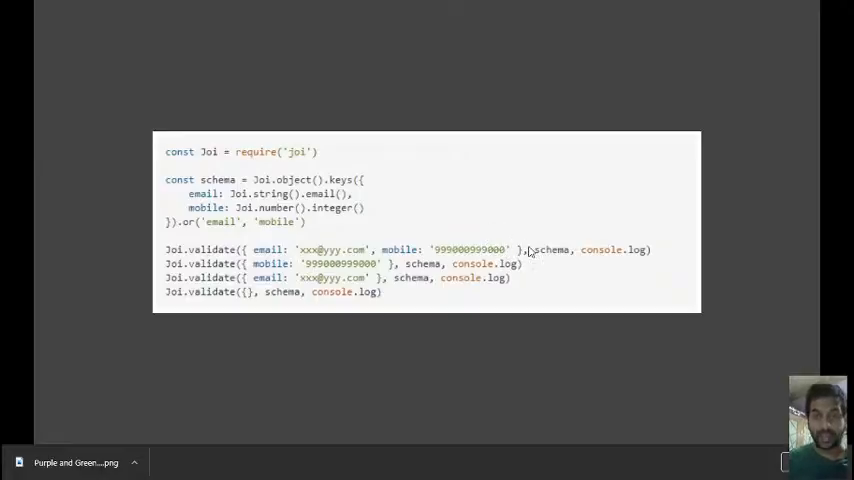
mouse_move(170, 204)
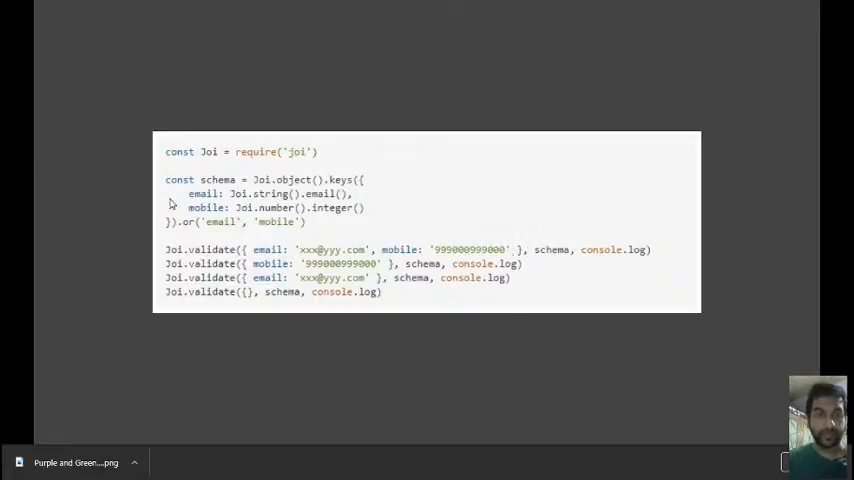
mouse_move(344, 188)
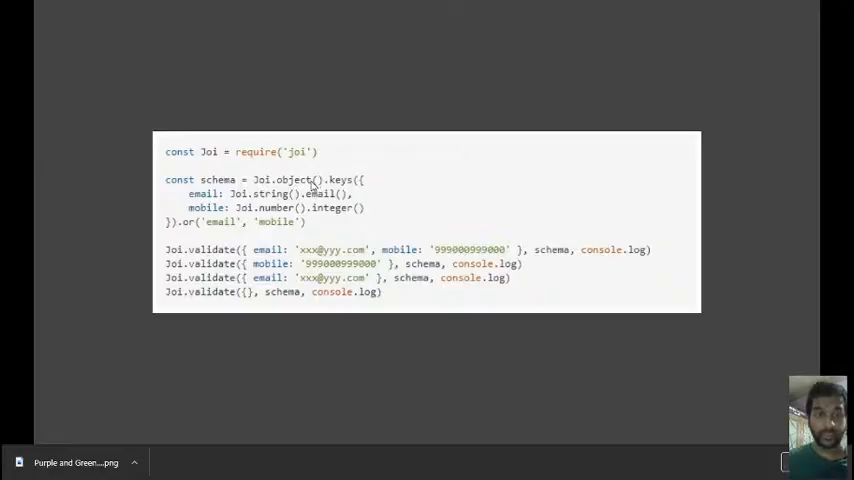
mouse_move(256, 184)
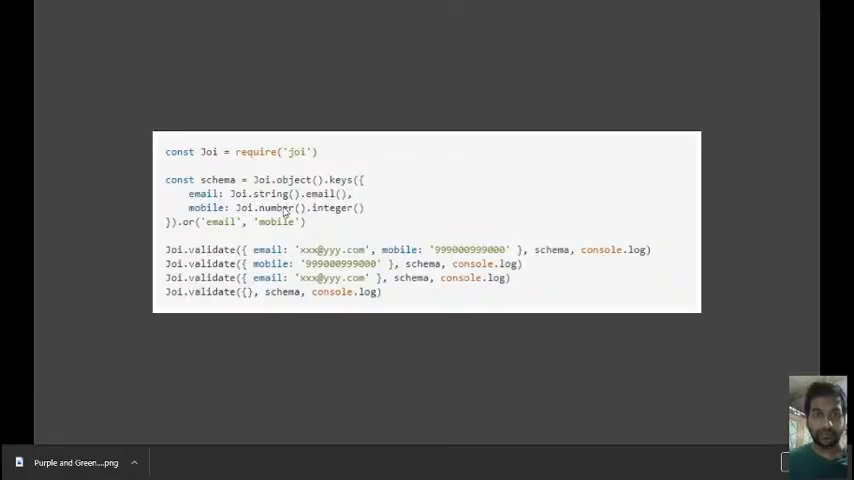
mouse_move(324, 212)
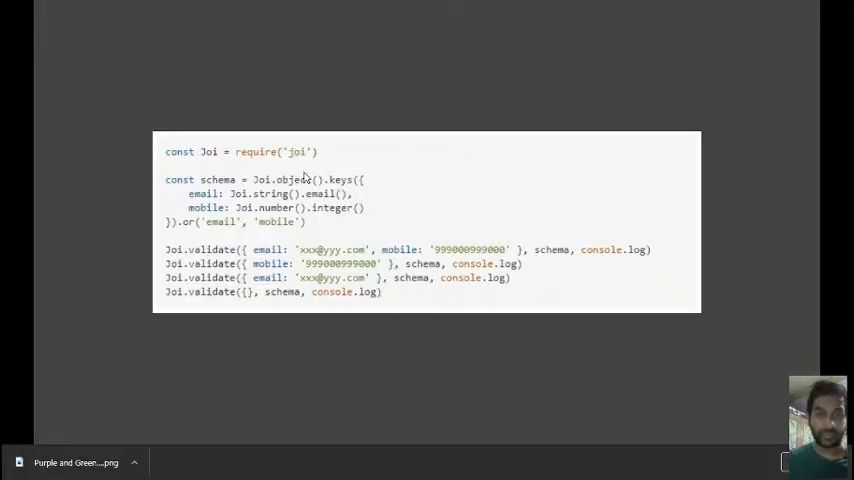
mouse_move(324, 202)
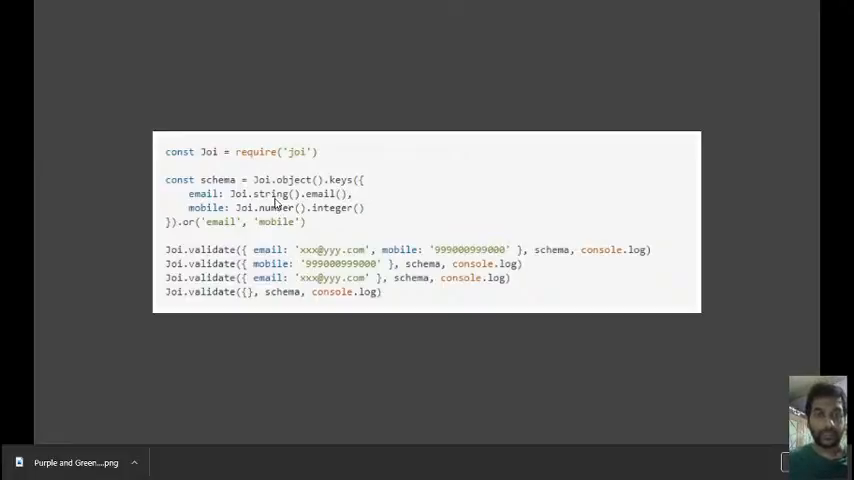
mouse_move(186, 236)
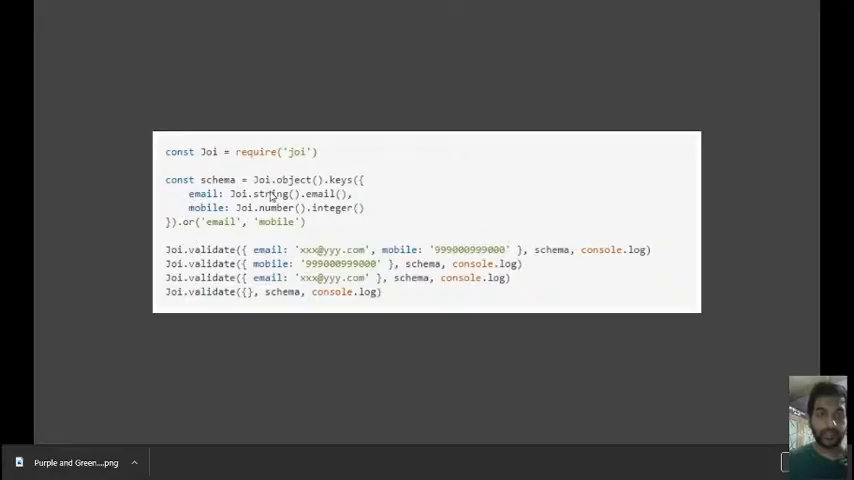
mouse_move(204, 228)
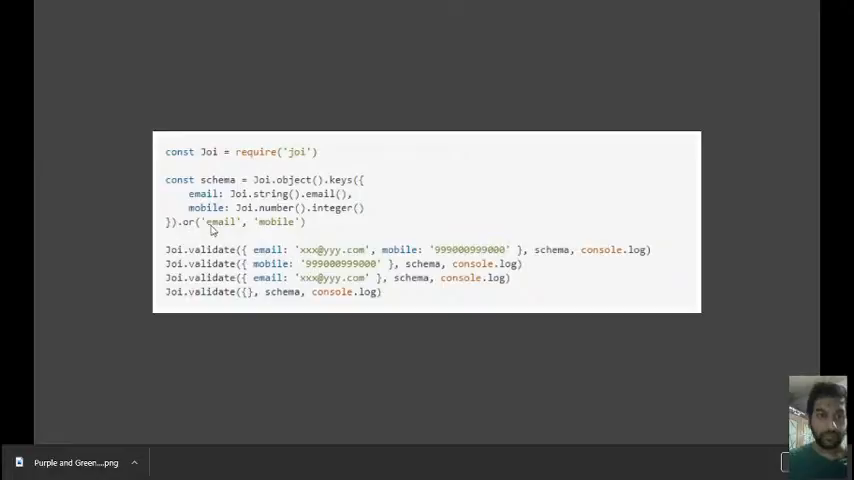
mouse_move(248, 232)
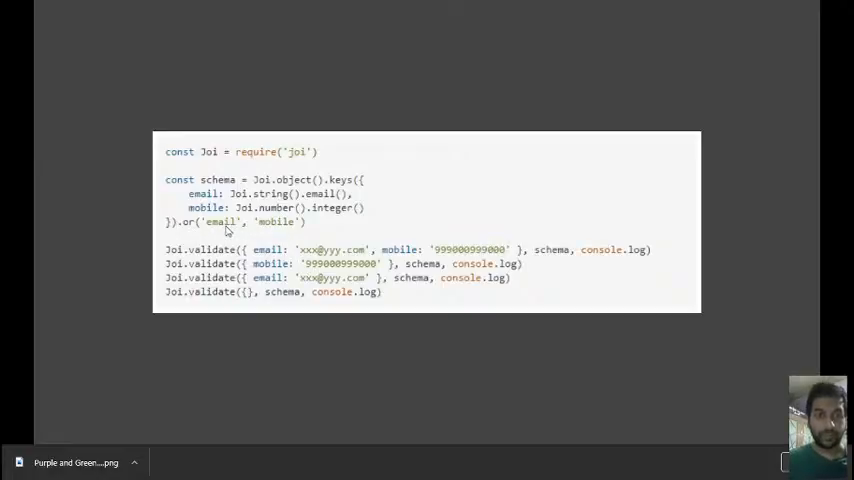
mouse_move(252, 264)
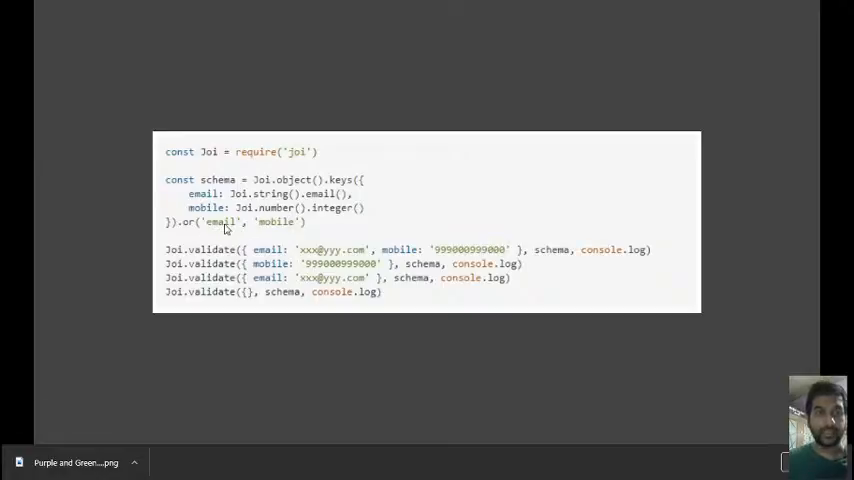
mouse_move(268, 228)
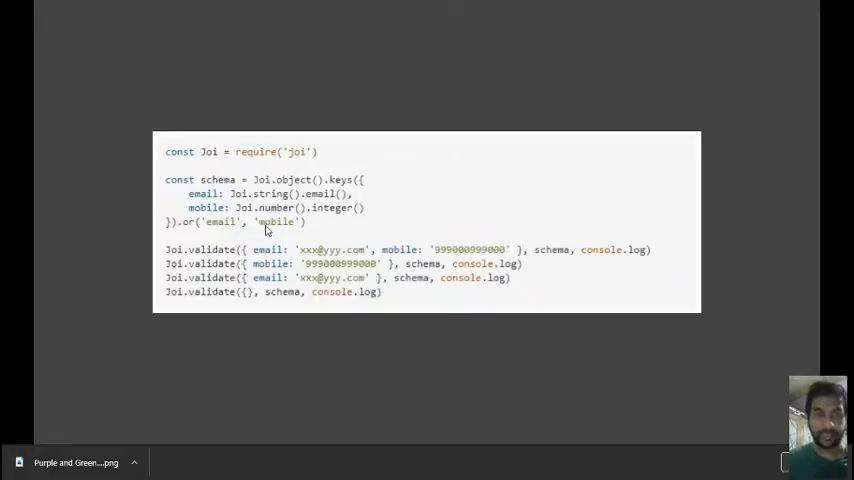
mouse_move(324, 224)
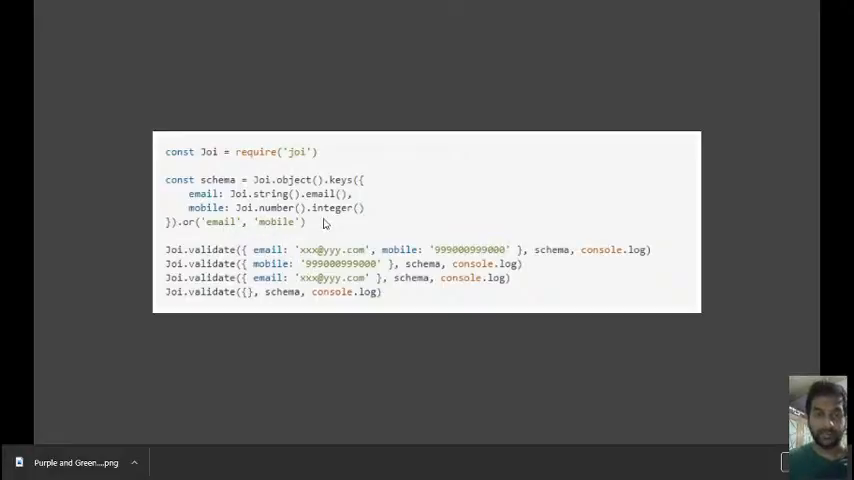
mouse_move(220, 208)
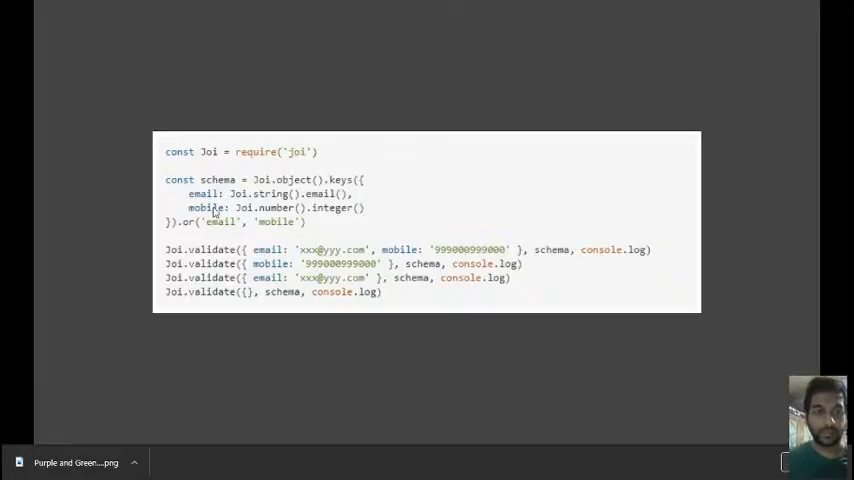
mouse_move(340, 234)
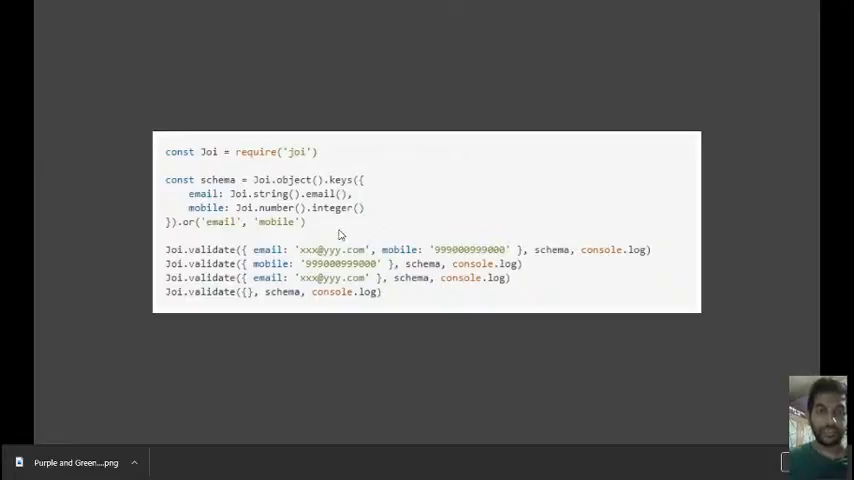
mouse_move(196, 232)
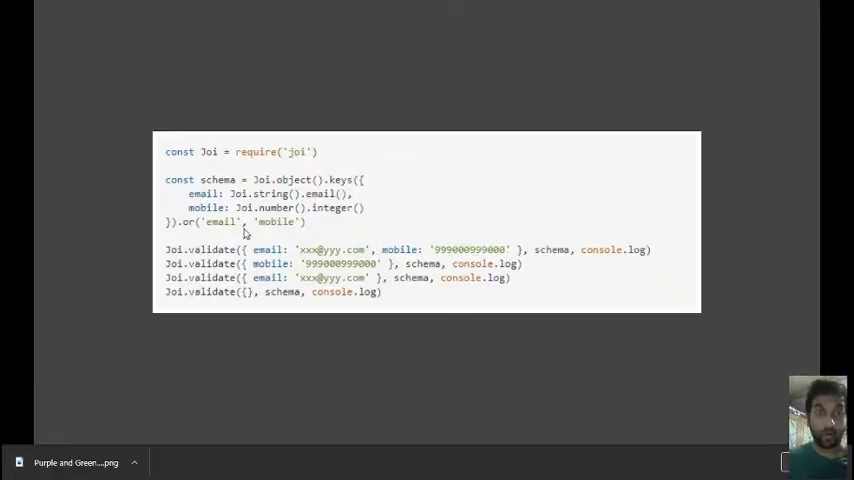
mouse_move(370, 246)
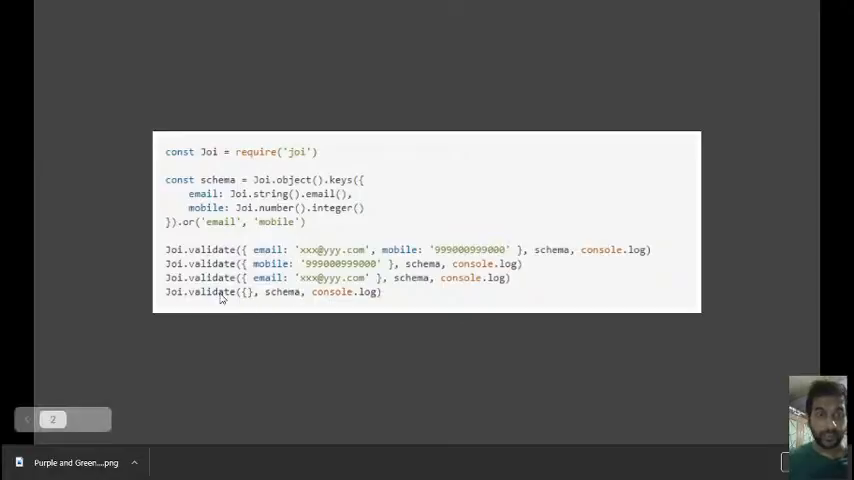
mouse_move(252, 304)
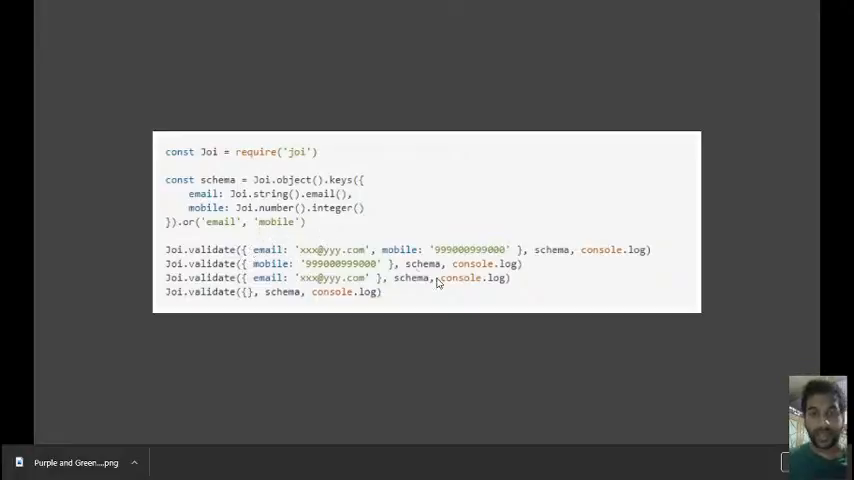
mouse_move(416, 298)
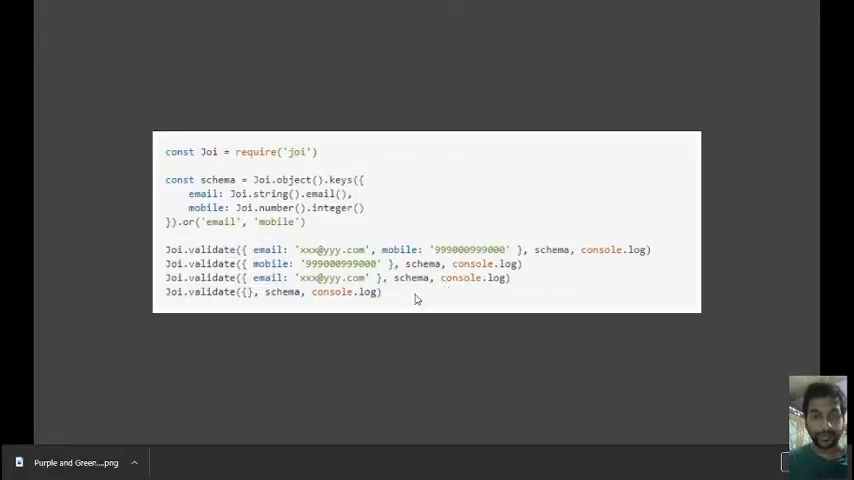